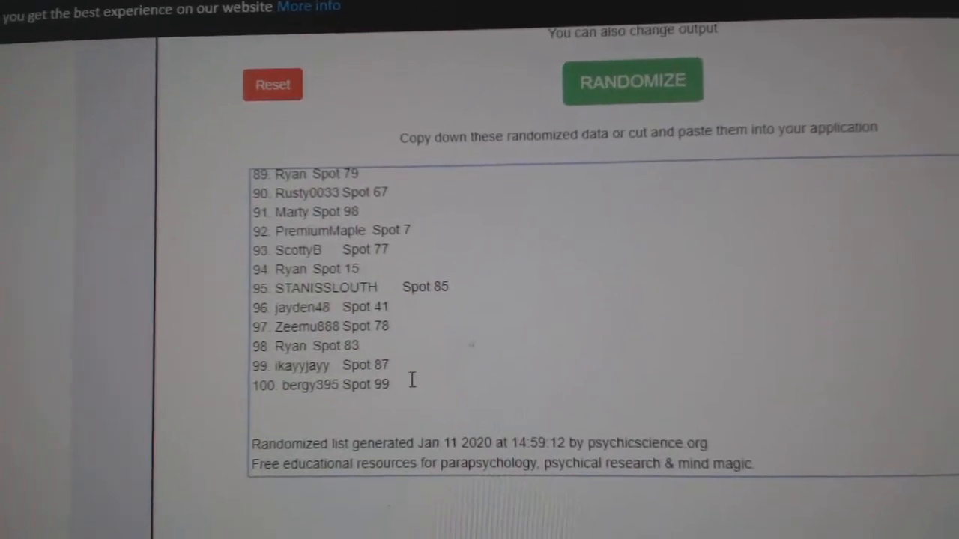
Copy the randomized list of 100 participant names with their spot numbers.
right_click(375, 240)
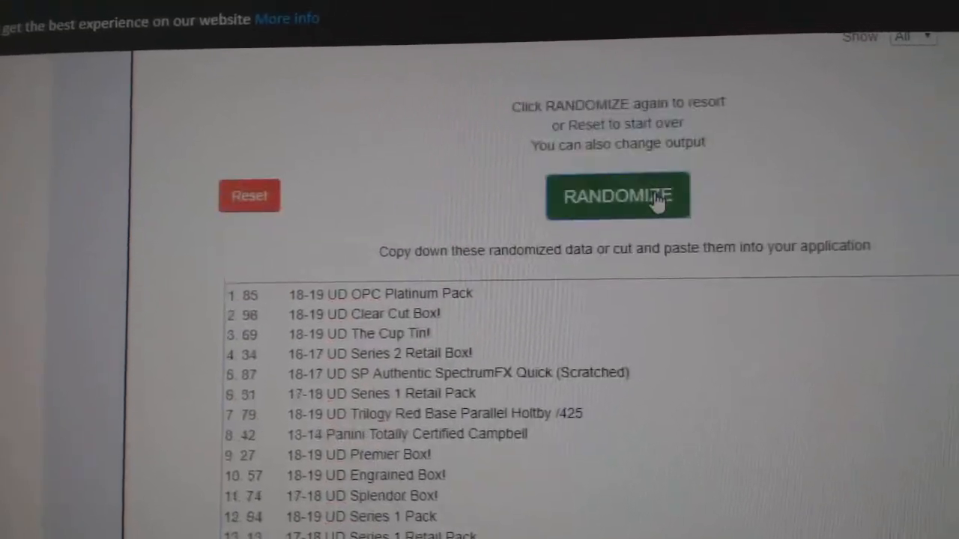
Reshuffle the numbered packs-and-boxes list and copy the randomized results.
left_click(619, 195)
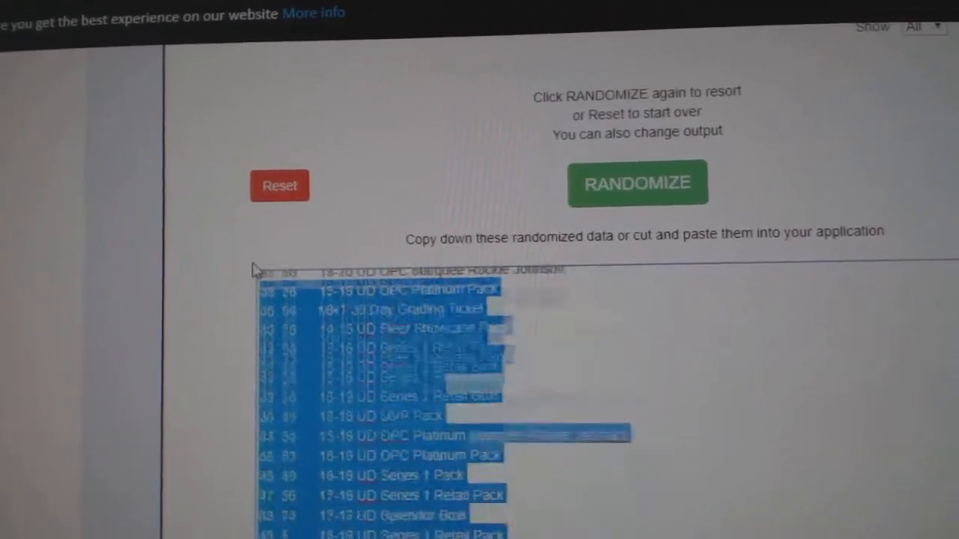
left_click(639, 182)
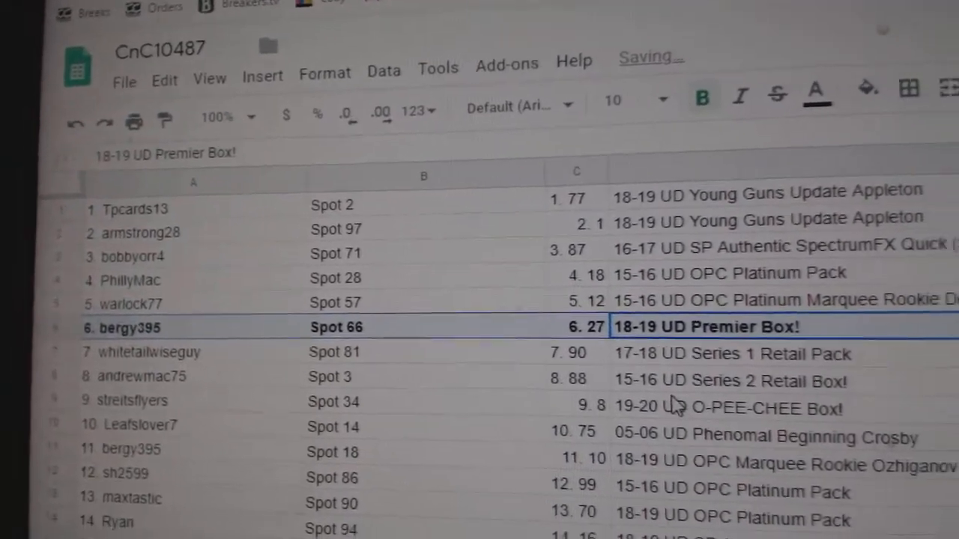
scroll("down", 3)
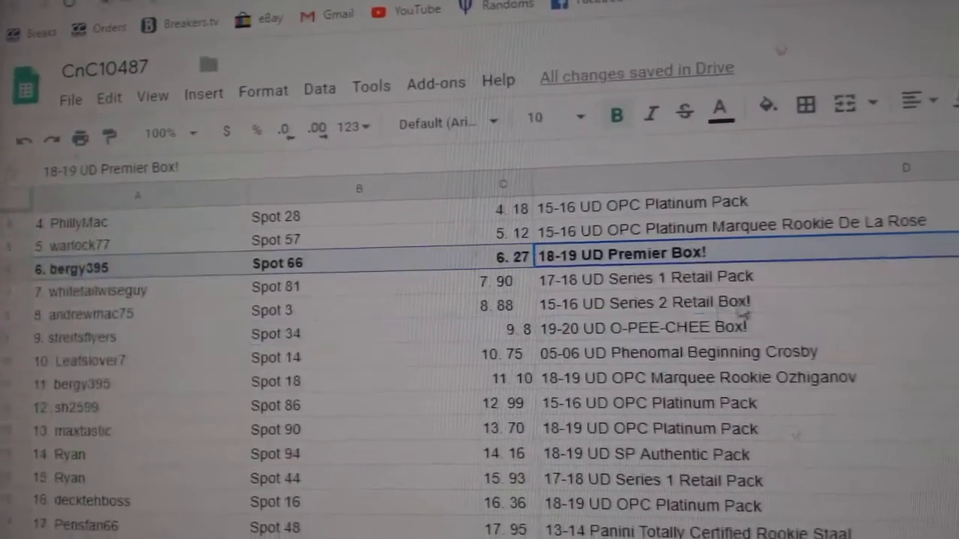
left_click(663, 299)
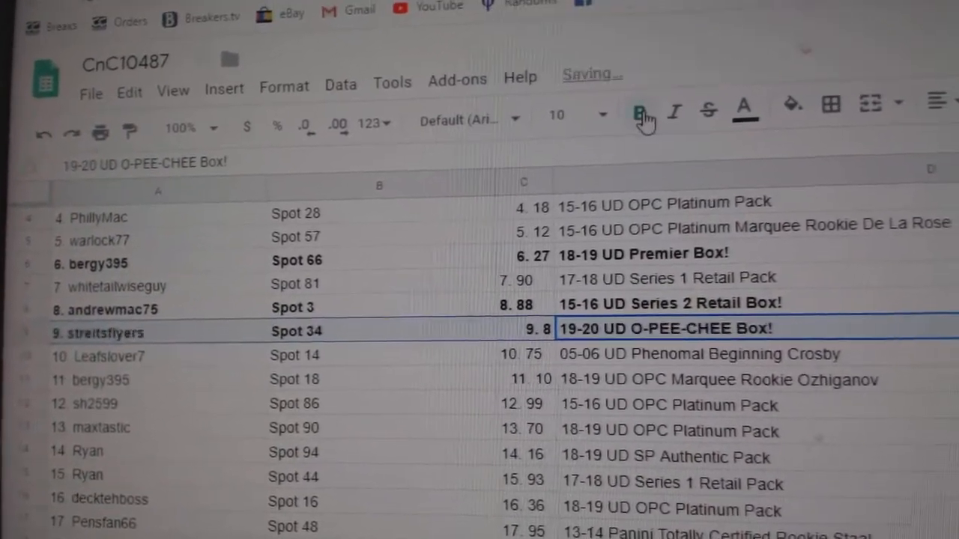
scroll("down", 3)
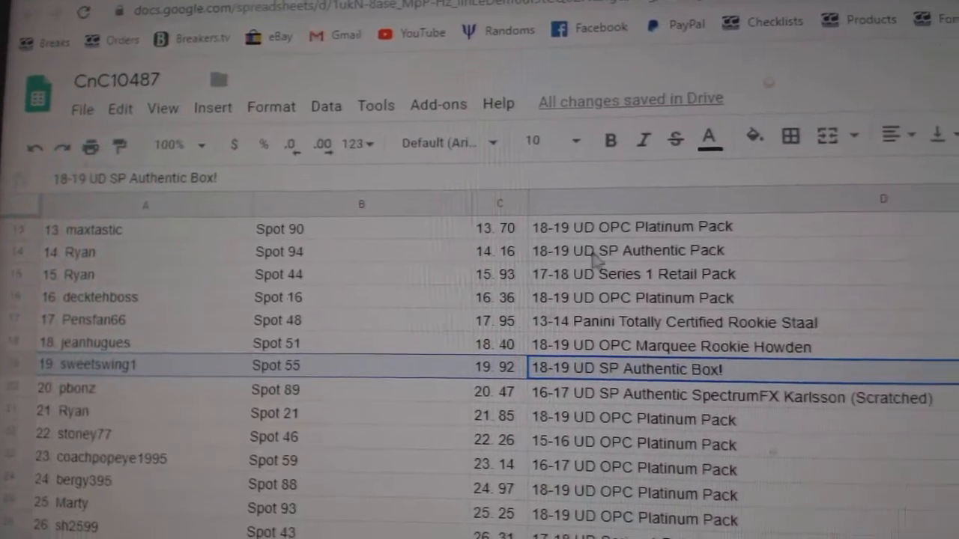
mouse_move(604, 127)
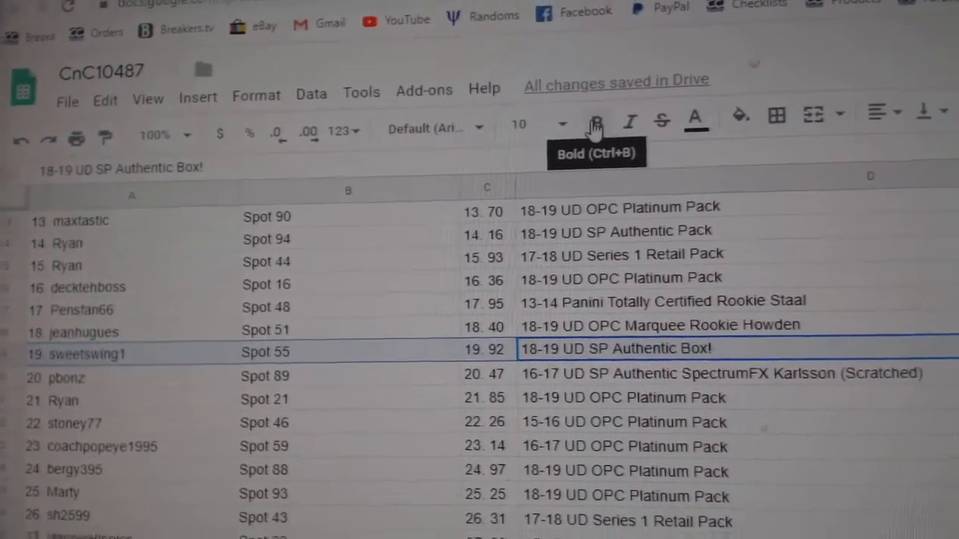
left_click(595, 119)
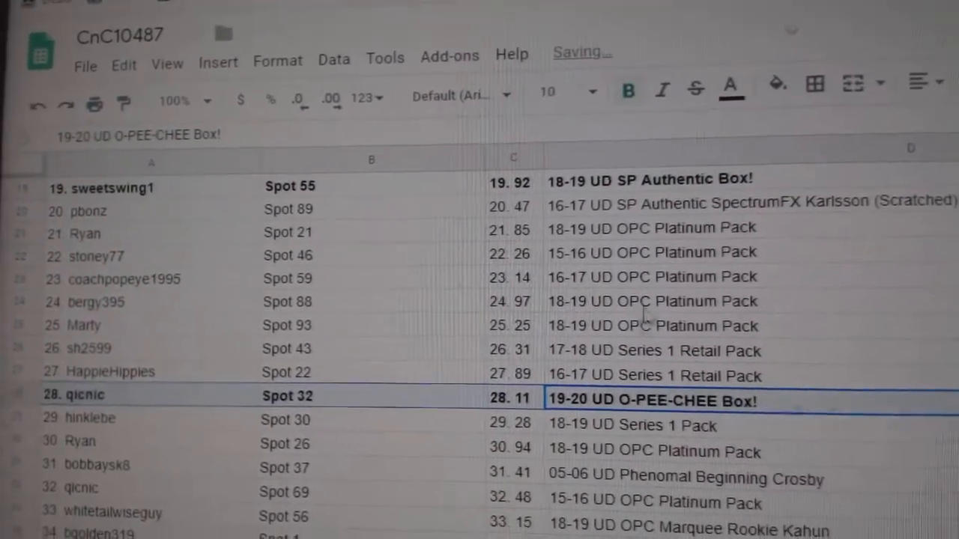
scroll("down", 3)
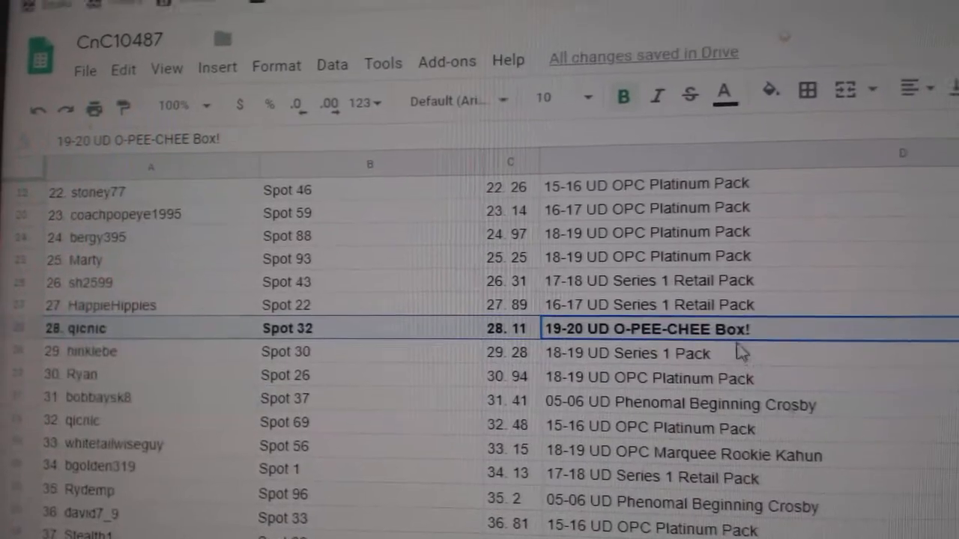
scroll("down", 3)
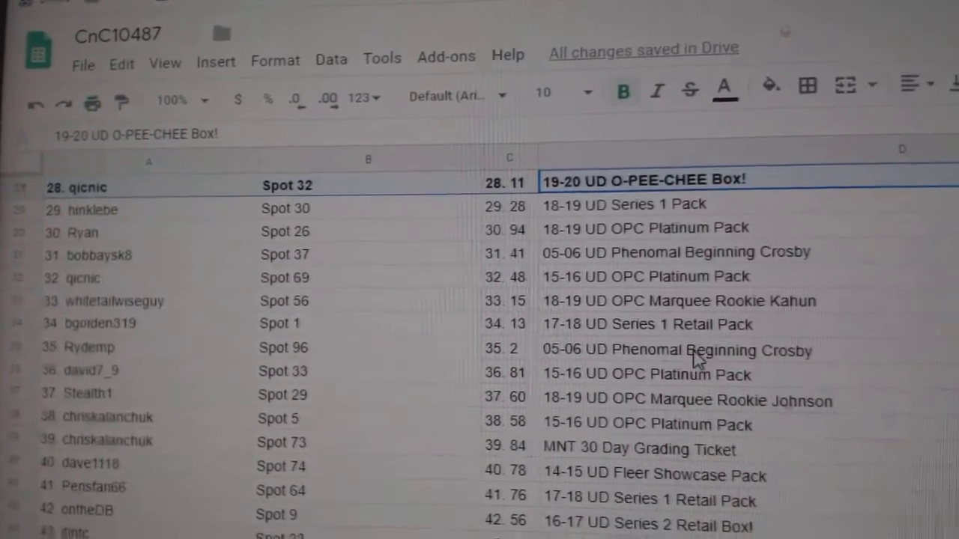
scroll("down", 3)
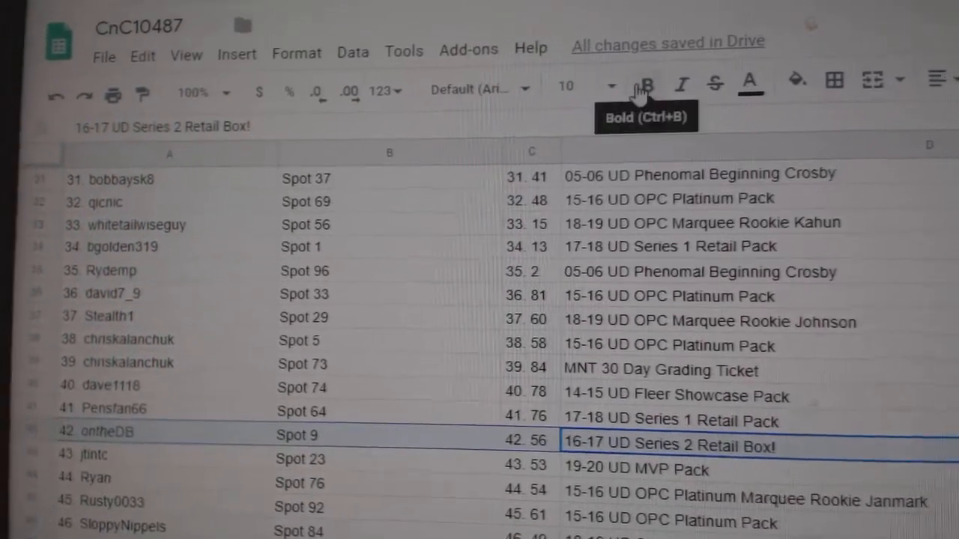
left_click(646, 85)
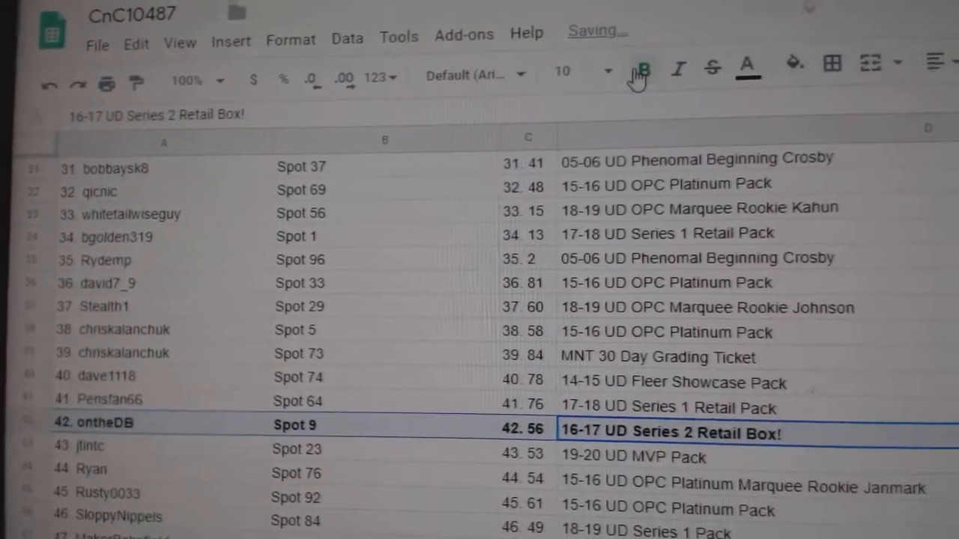
scroll("down", 3)
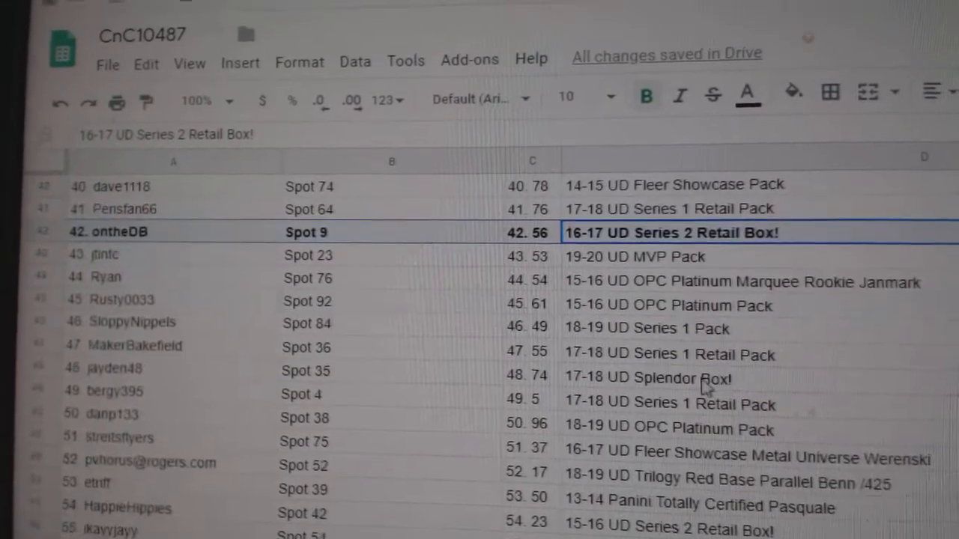
left_click(645, 378)
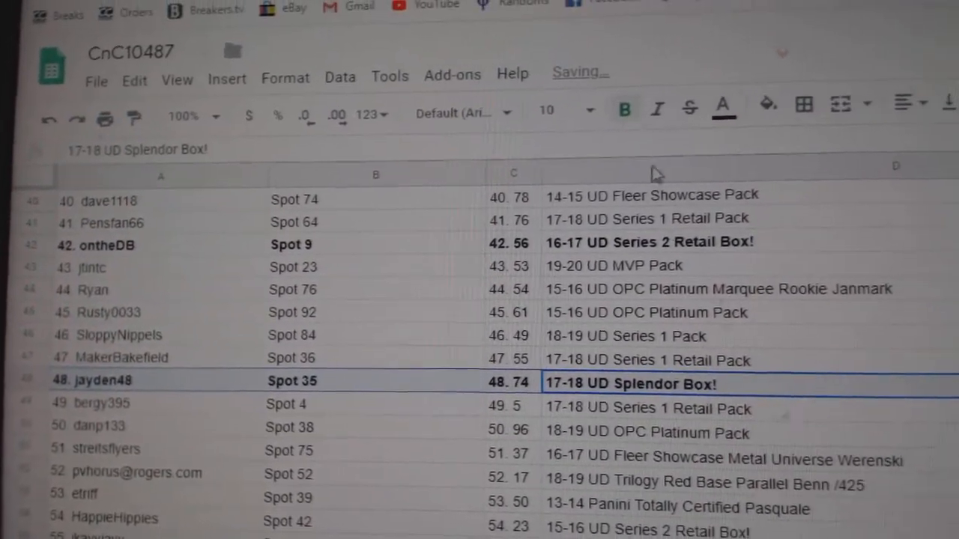
scroll("down", 3)
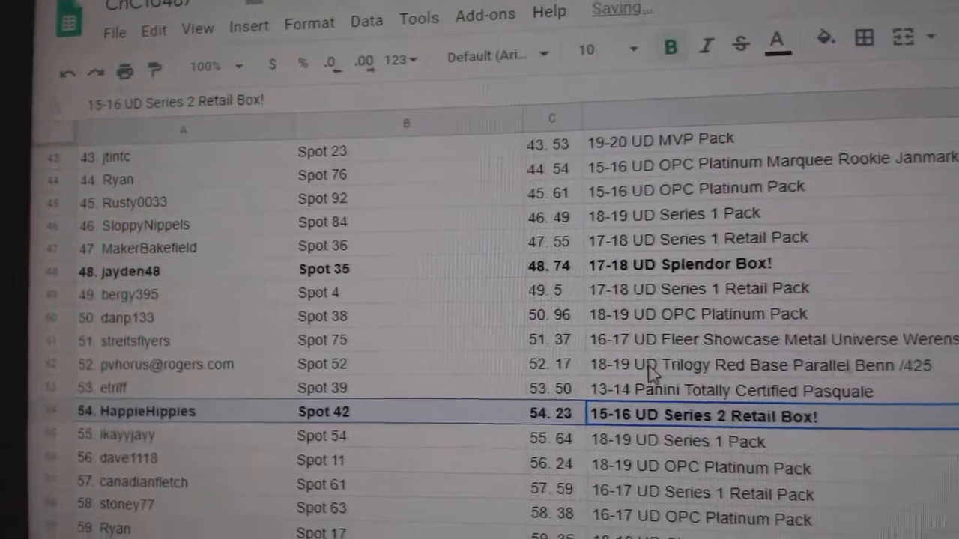
scroll("down", 3)
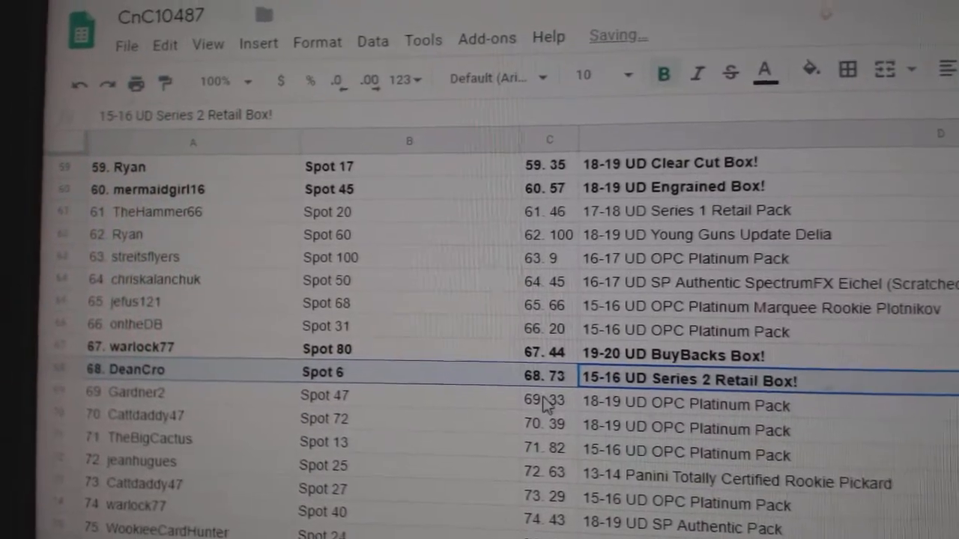
scroll("down", 3)
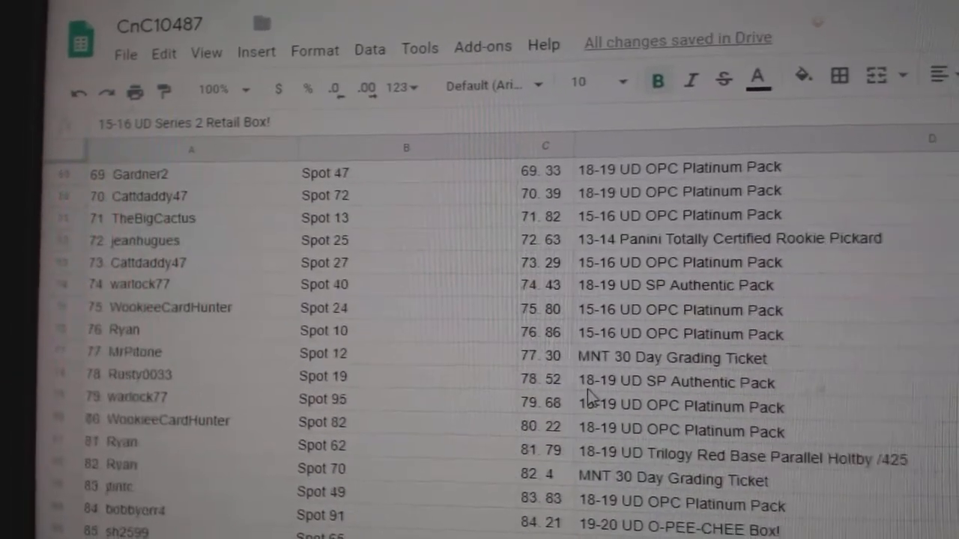
scroll("down", 3)
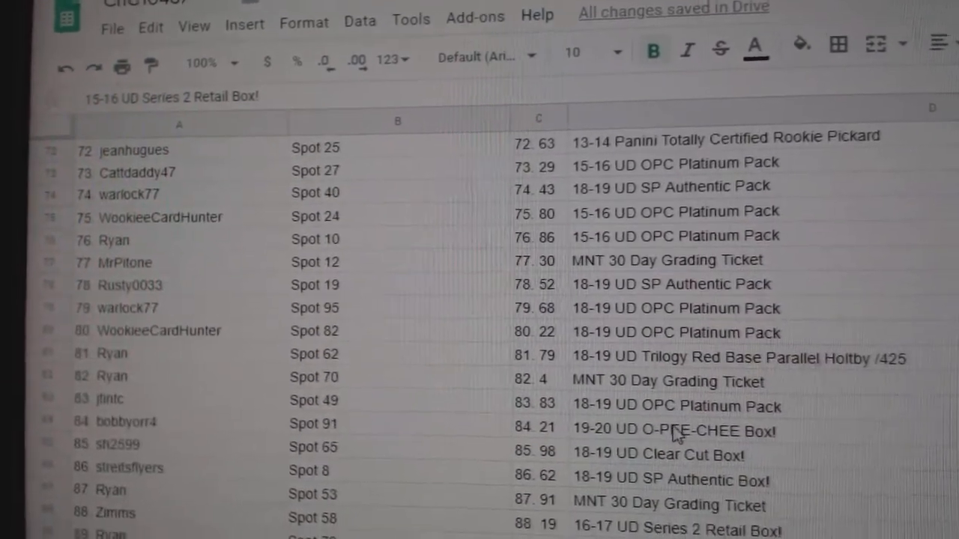
left_click(678, 431)
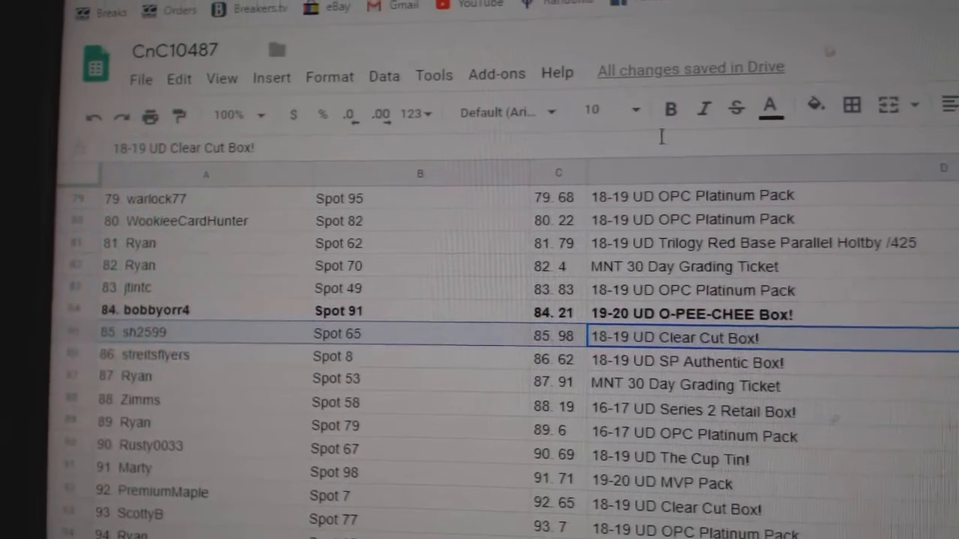
left_click(686, 361)
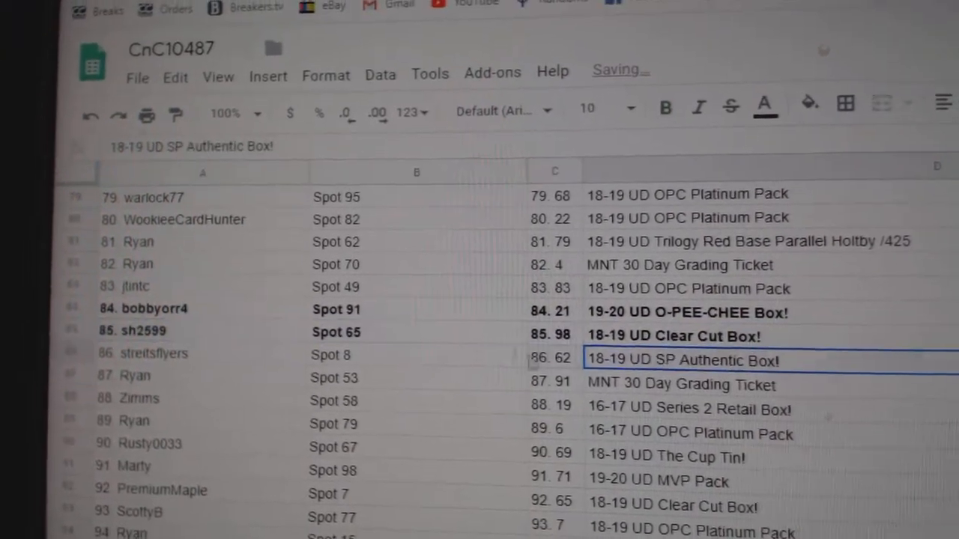